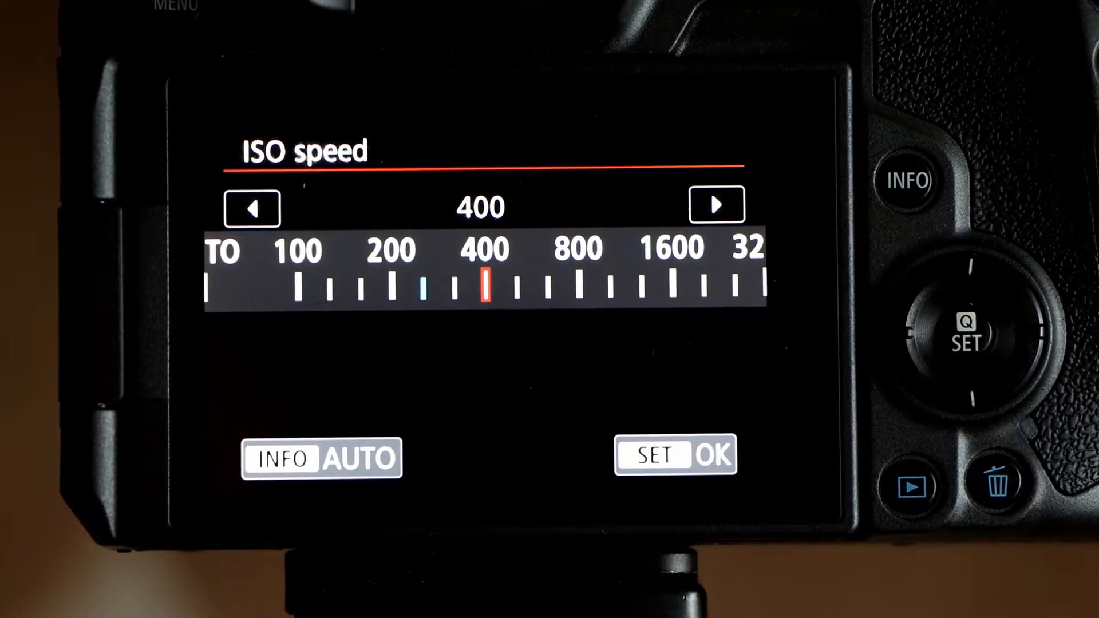
Confirm ISO speed 400 and return to the ISO speed settings list.
click(322, 459)
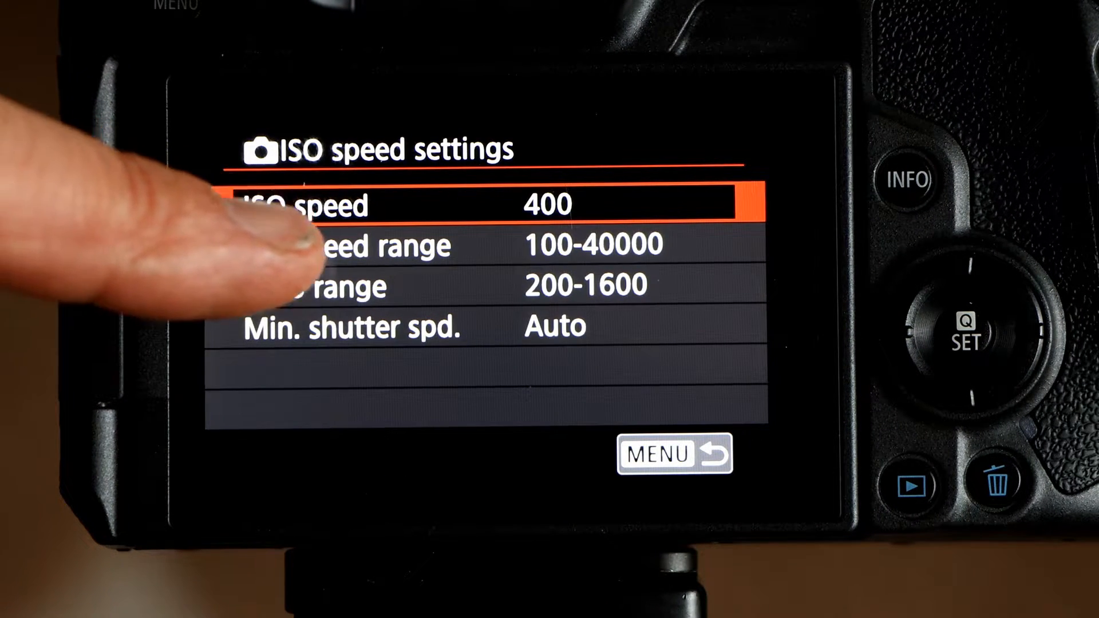
click(364, 245)
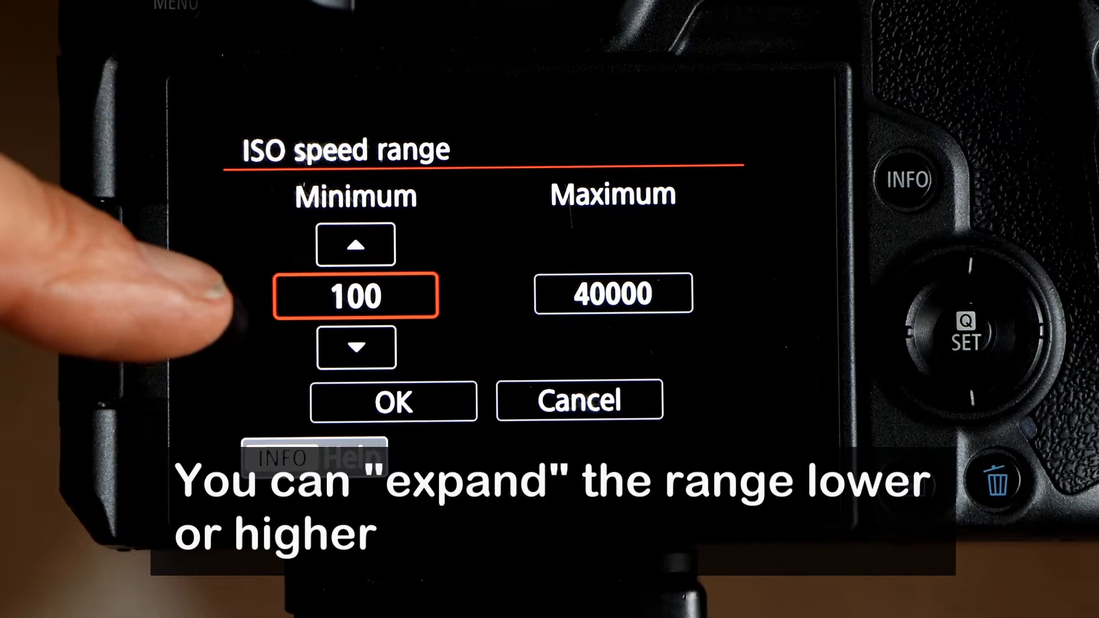
click(356, 347)
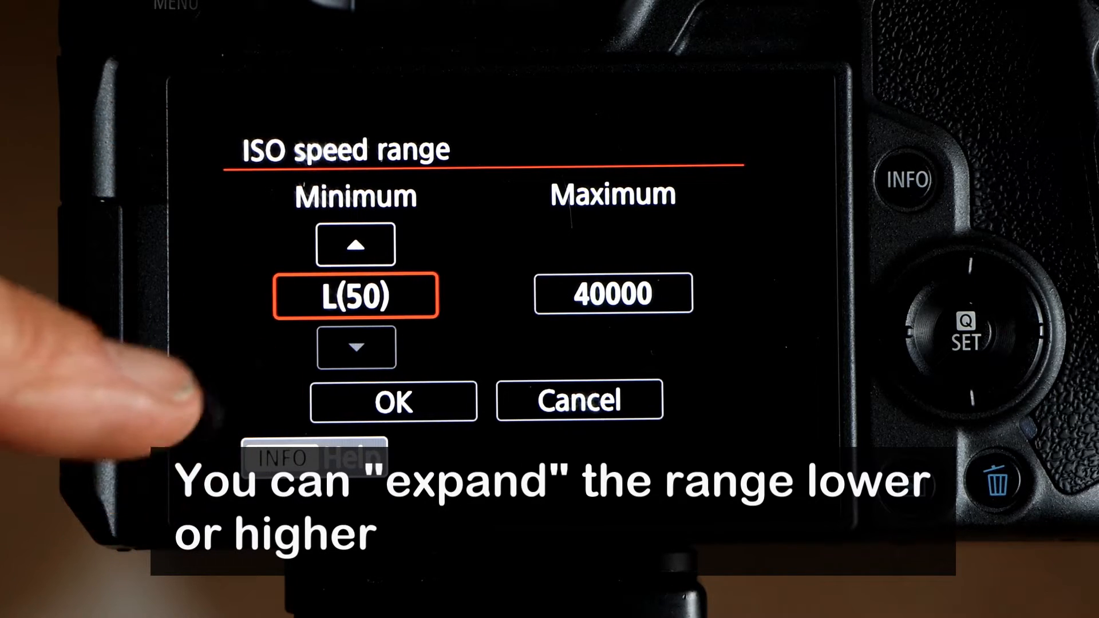
click(356, 346)
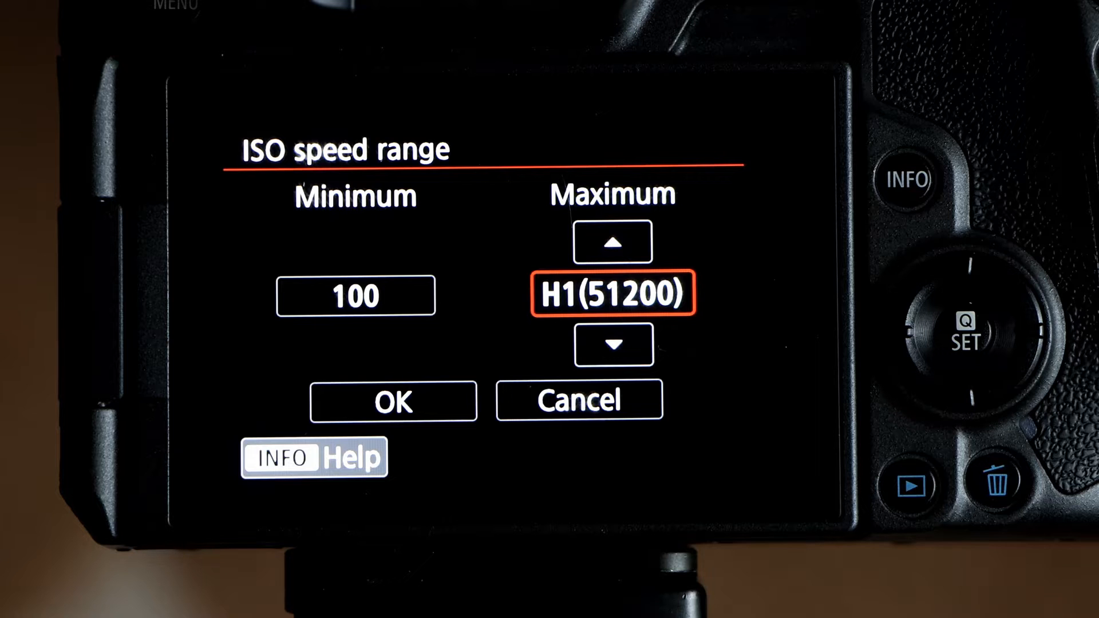
click(611, 242)
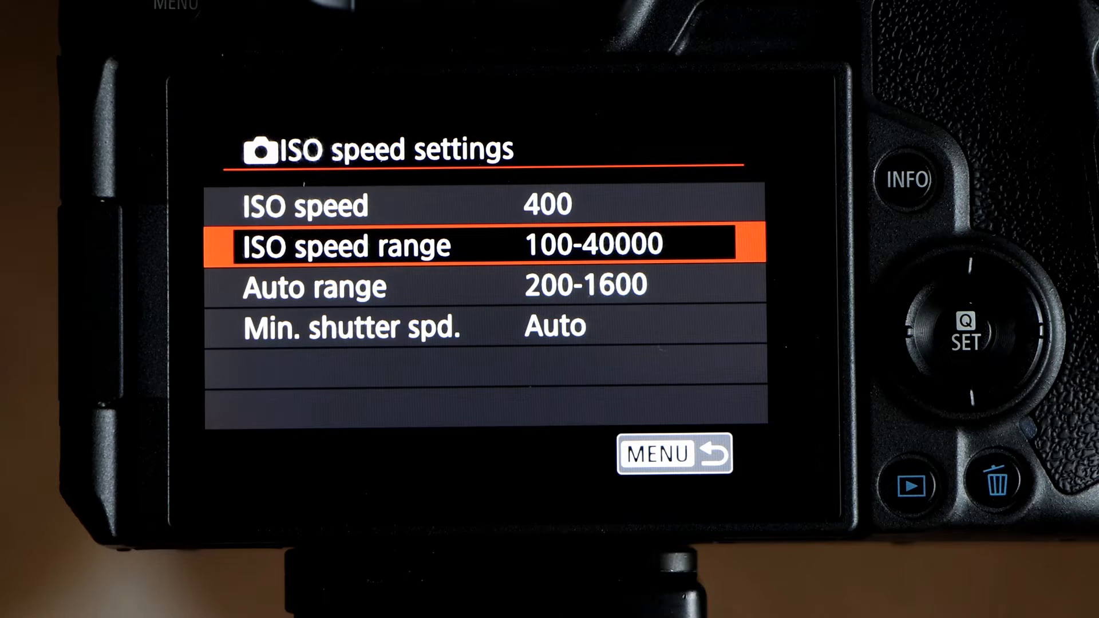
click(313, 285)
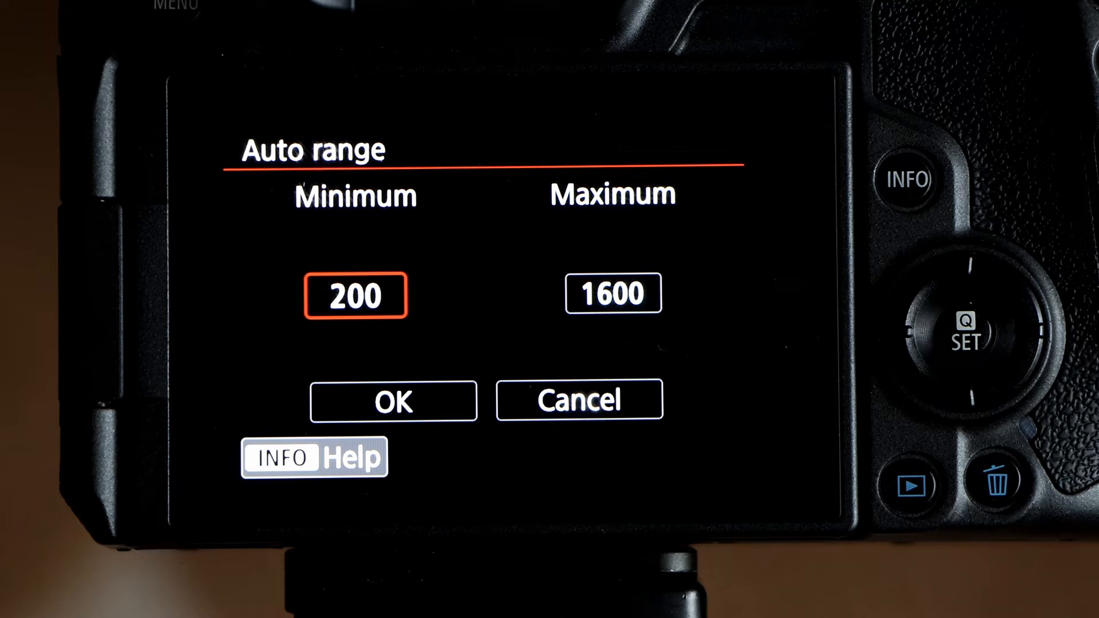
click(356, 294)
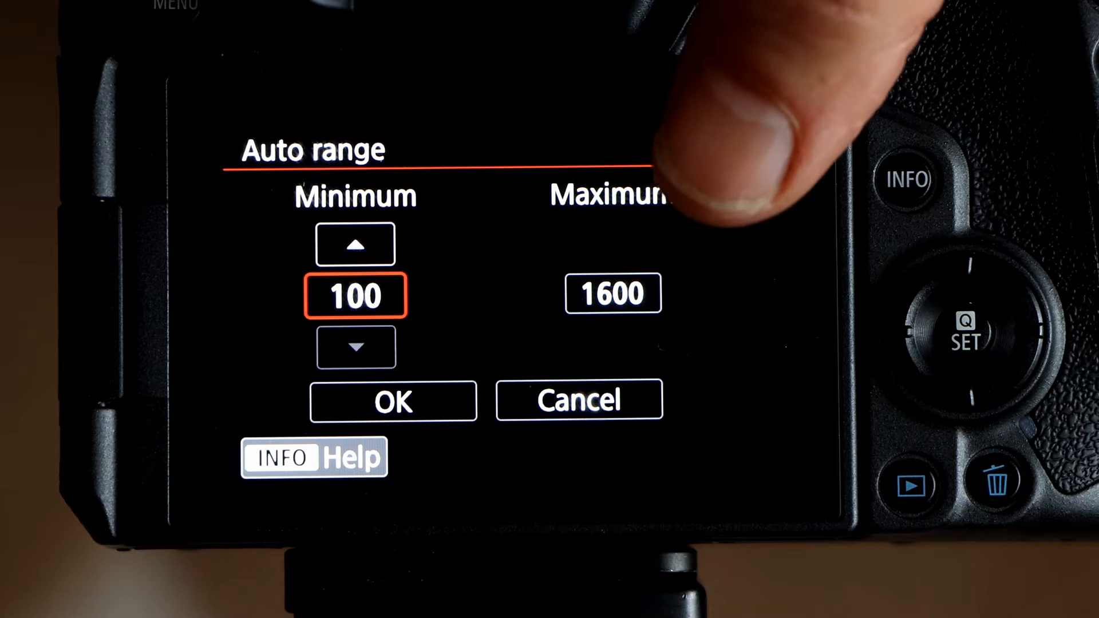
click(611, 293)
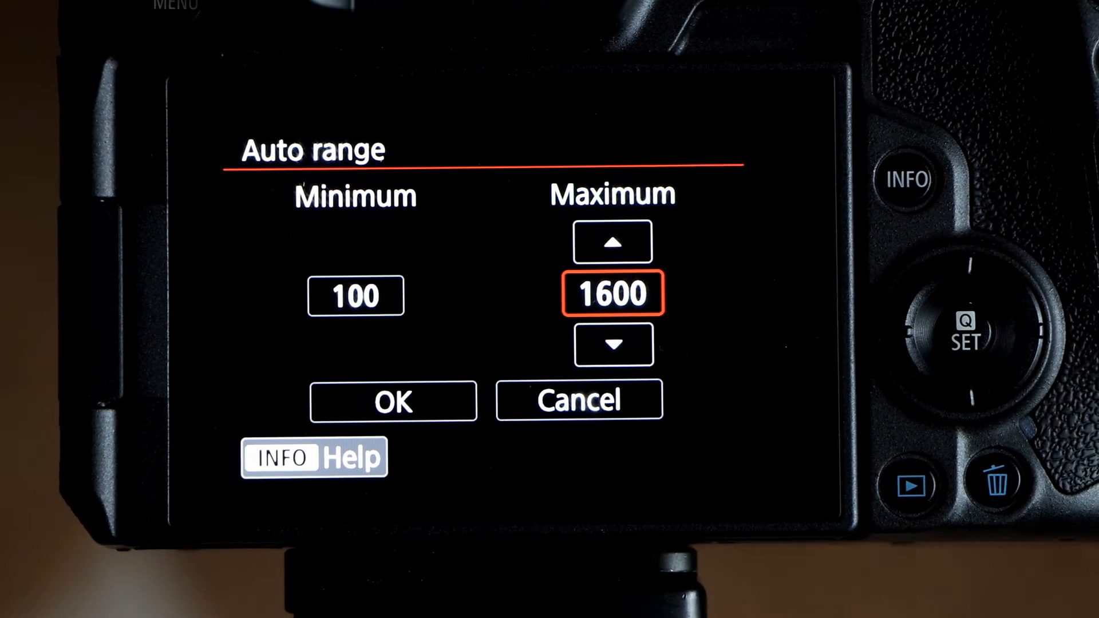
click(613, 242)
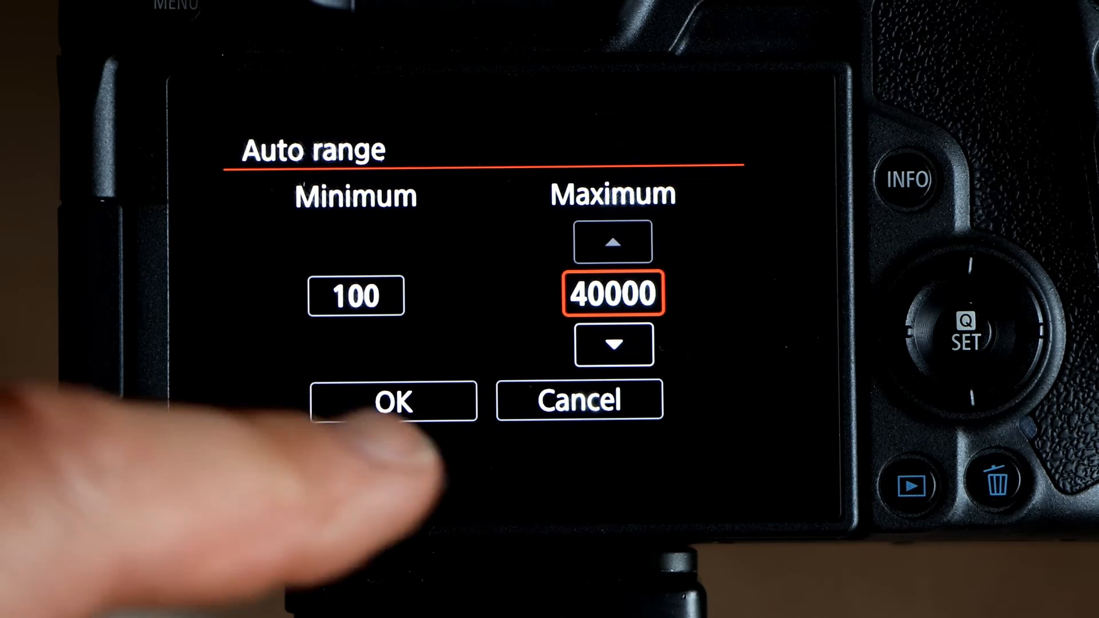
click(393, 400)
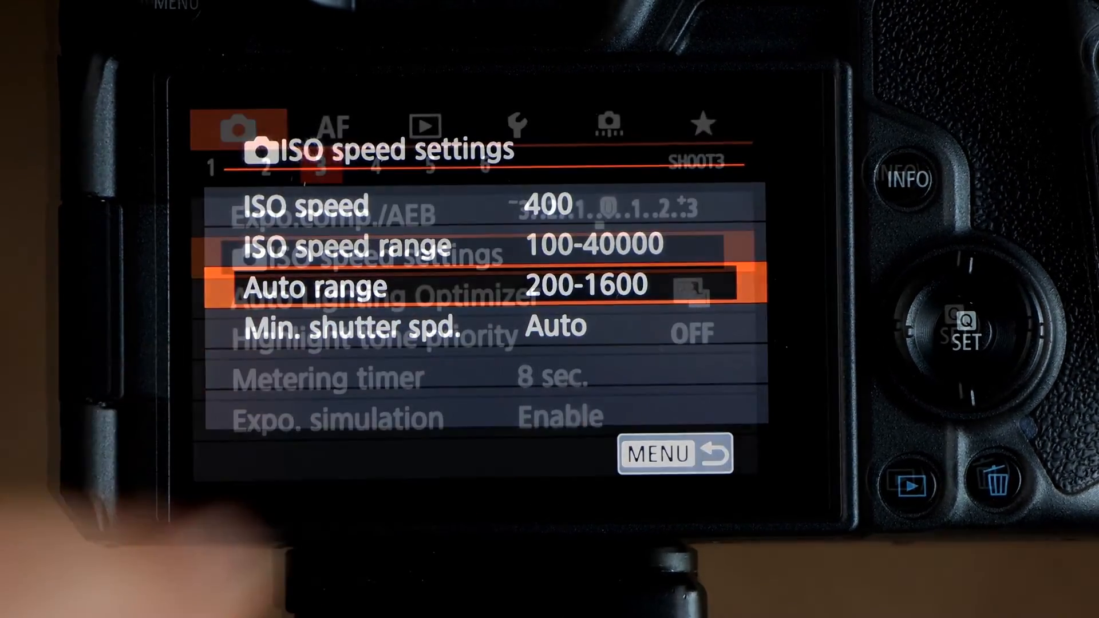